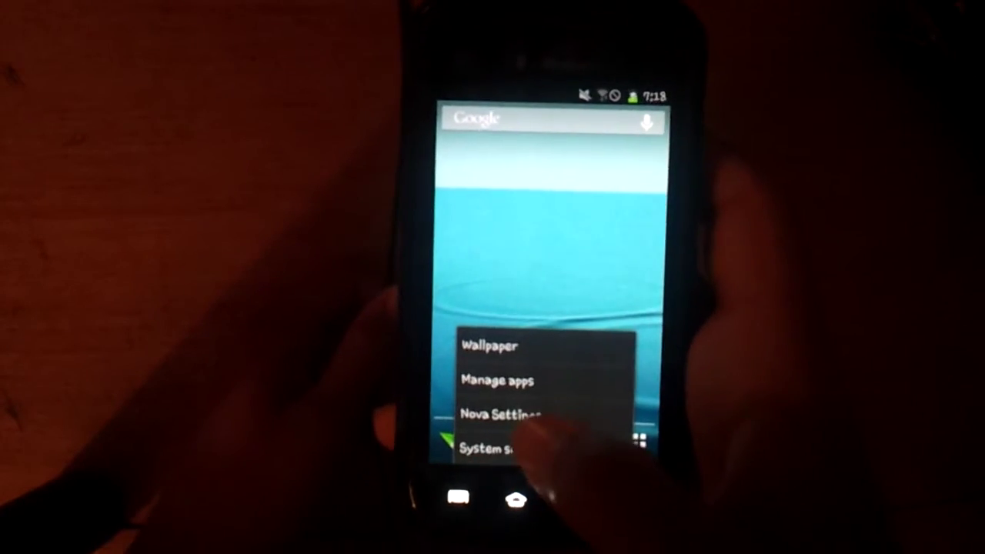
- Open Nova Settings from the home screen menu to reach the backup options
click(501, 416)
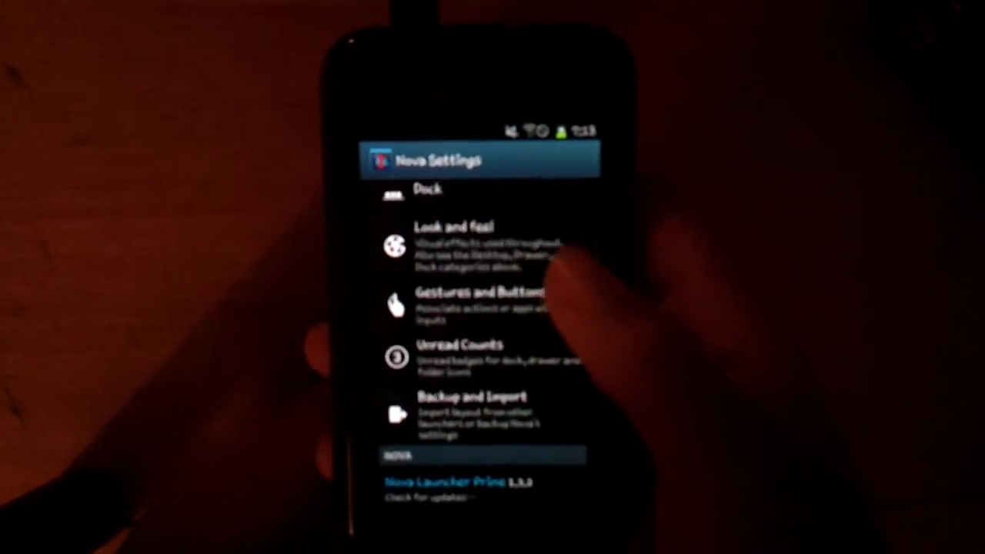